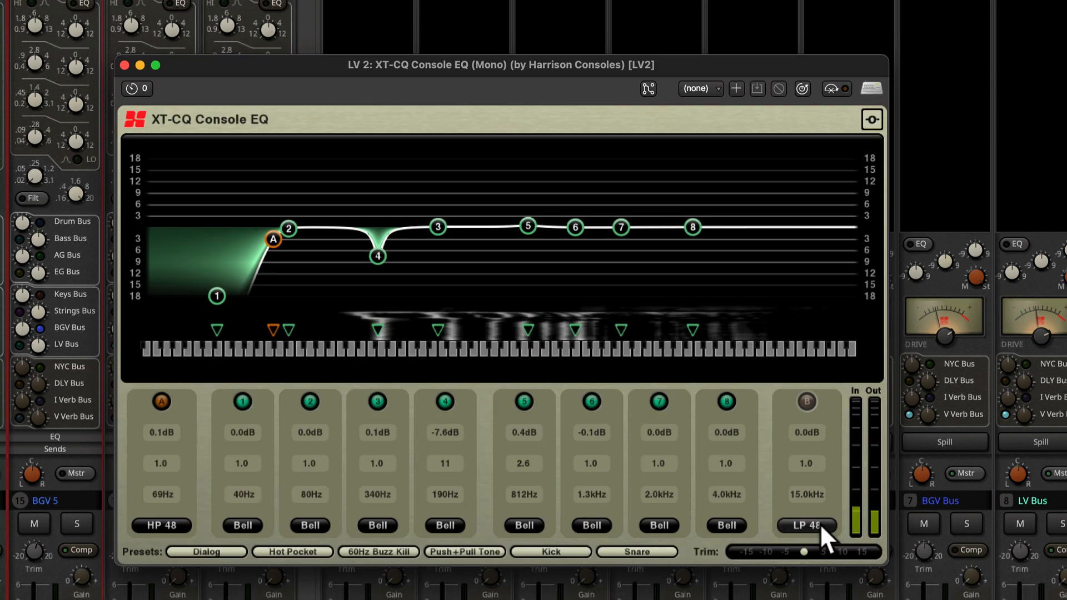
- Give the LP band a low-pass slope at 8.4 kHz and boost band 5 by 10 dB around 654 Hz
click(806, 525)
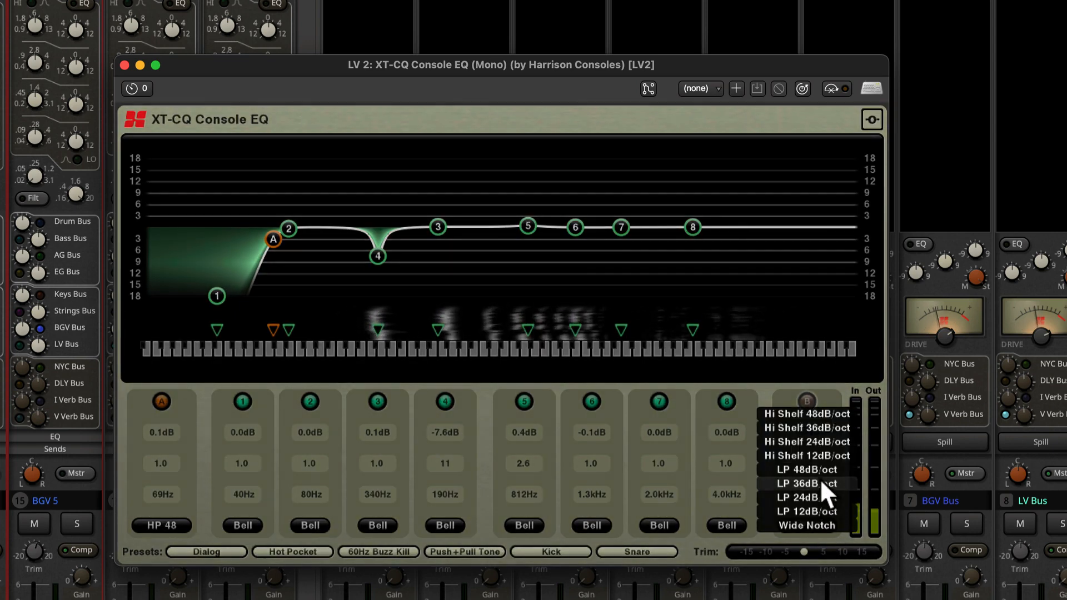
click(806, 469)
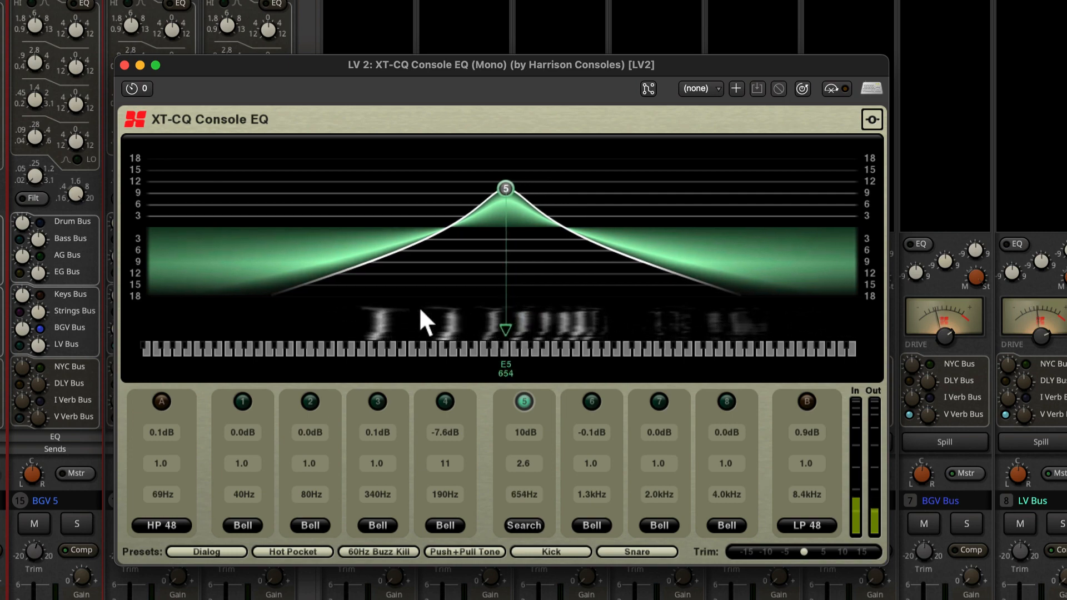
drag(506, 188, 529, 188)
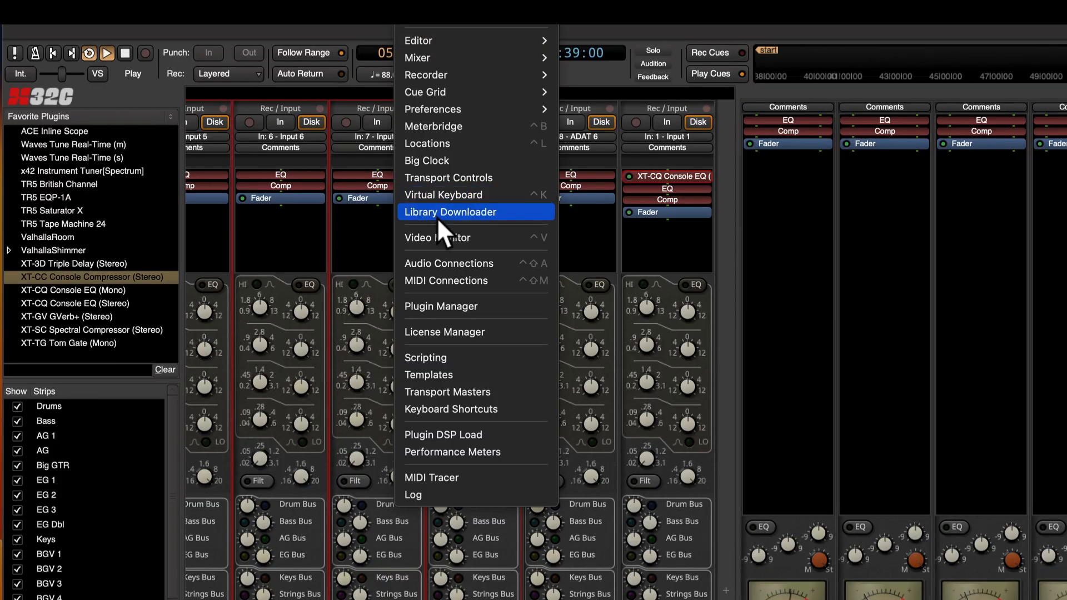
- Browse the Loop Download Manager and read the Lenox BeatMaker Strings pack description
click(450, 211)
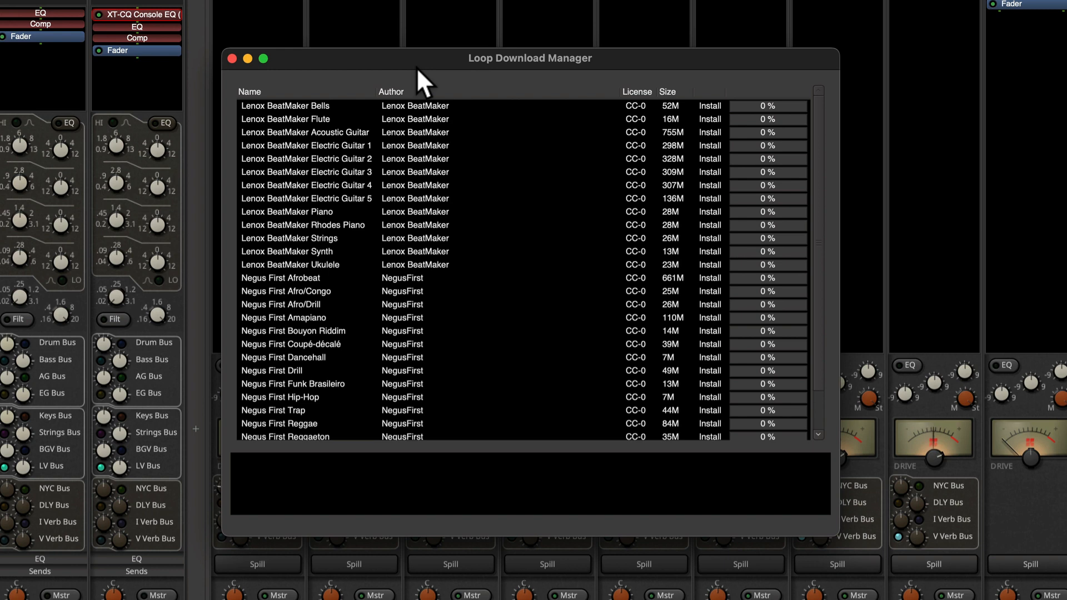
click(307, 171)
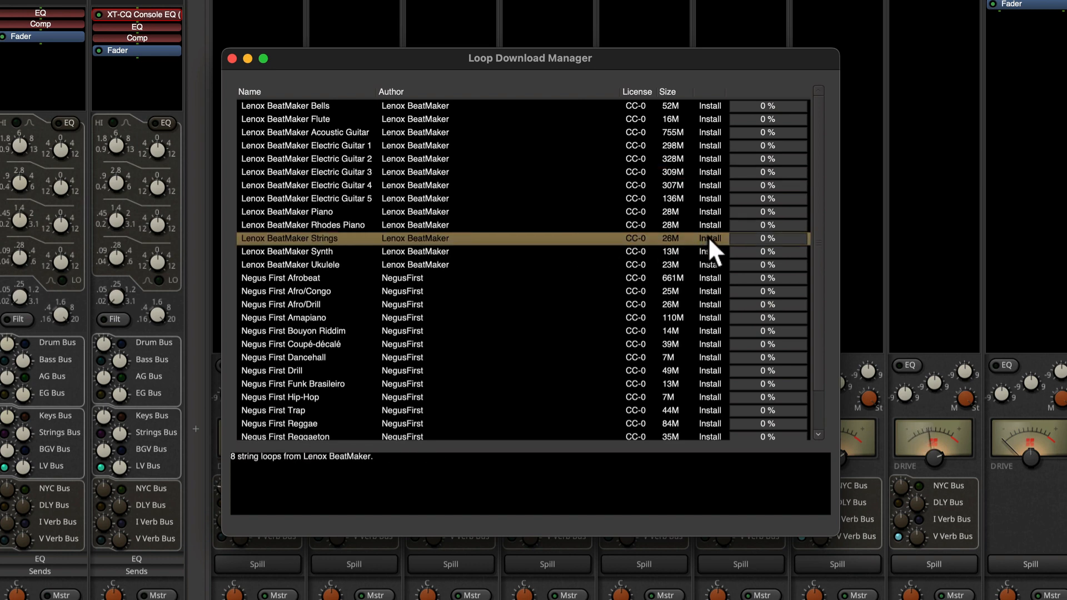
click(710, 237)
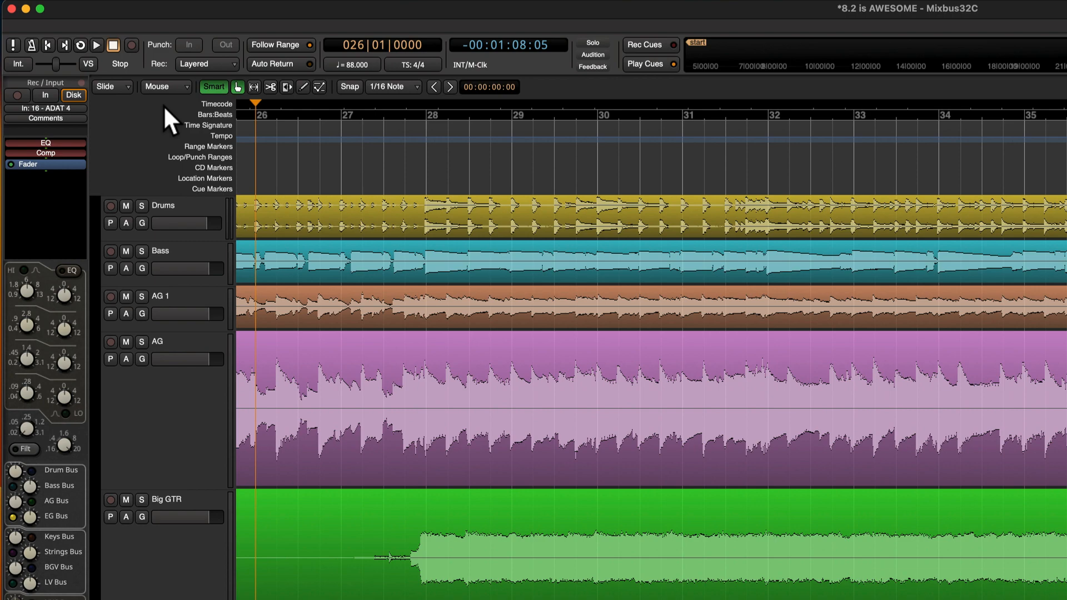
- Record a layered take on AG, shorten its end, then record again in Non-Layered mode
click(202, 64)
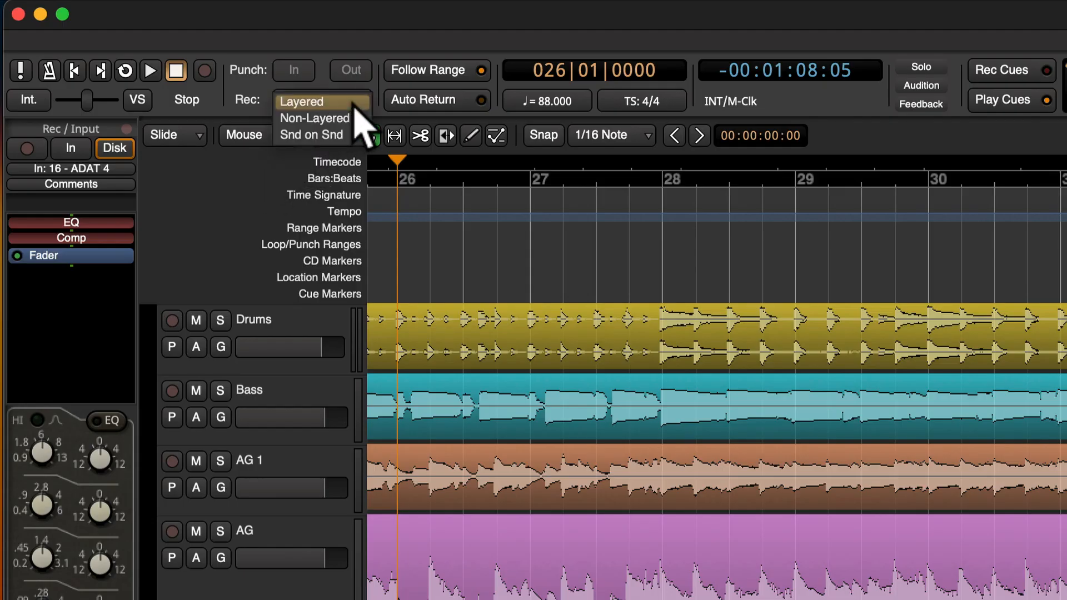
mouse_move(312, 135)
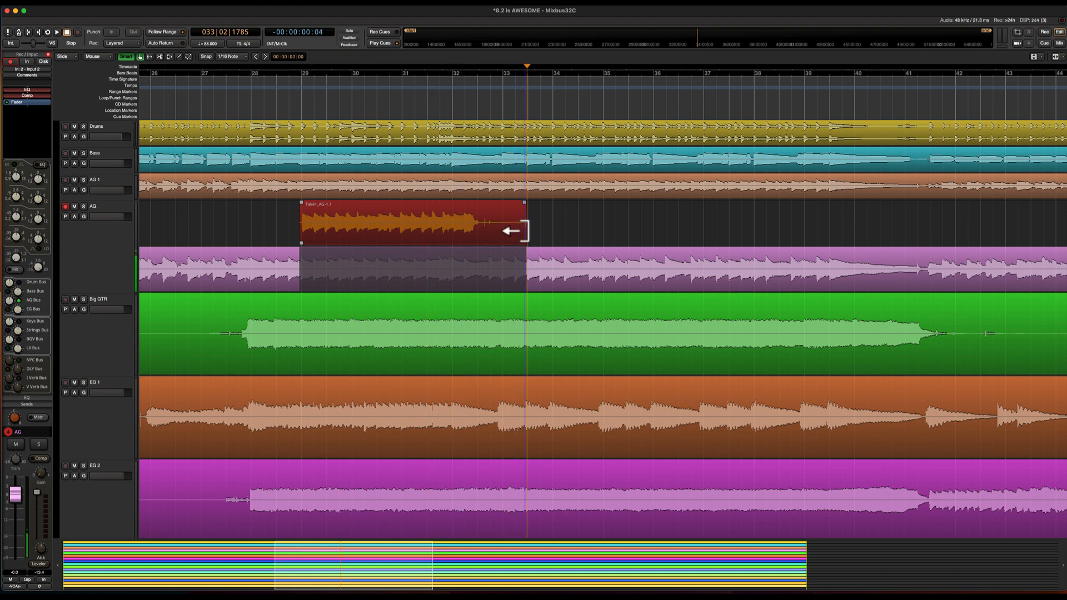
drag(510, 230, 473, 231)
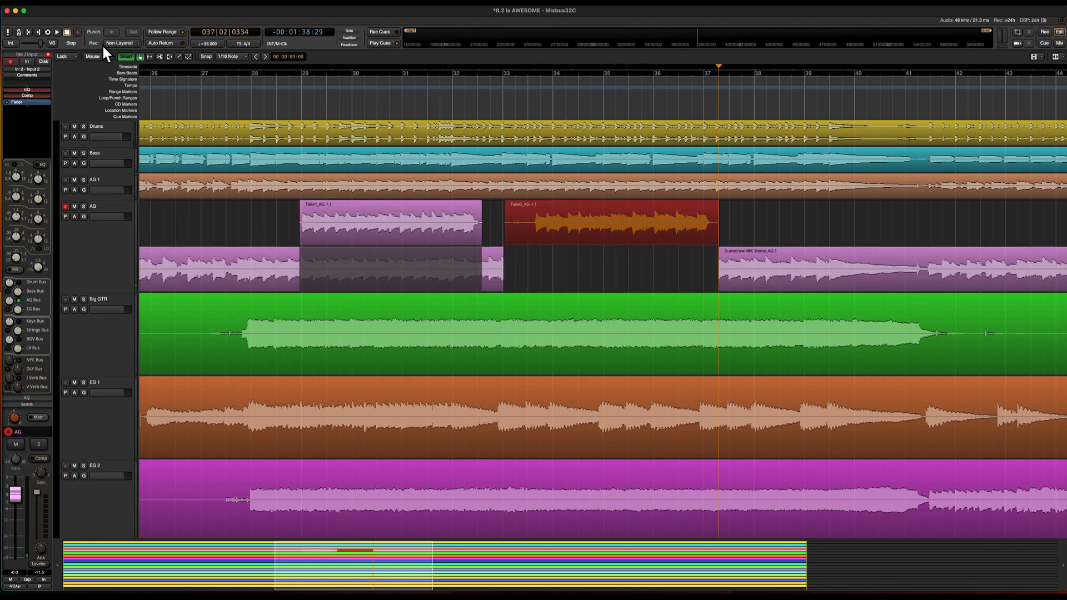
click(121, 43)
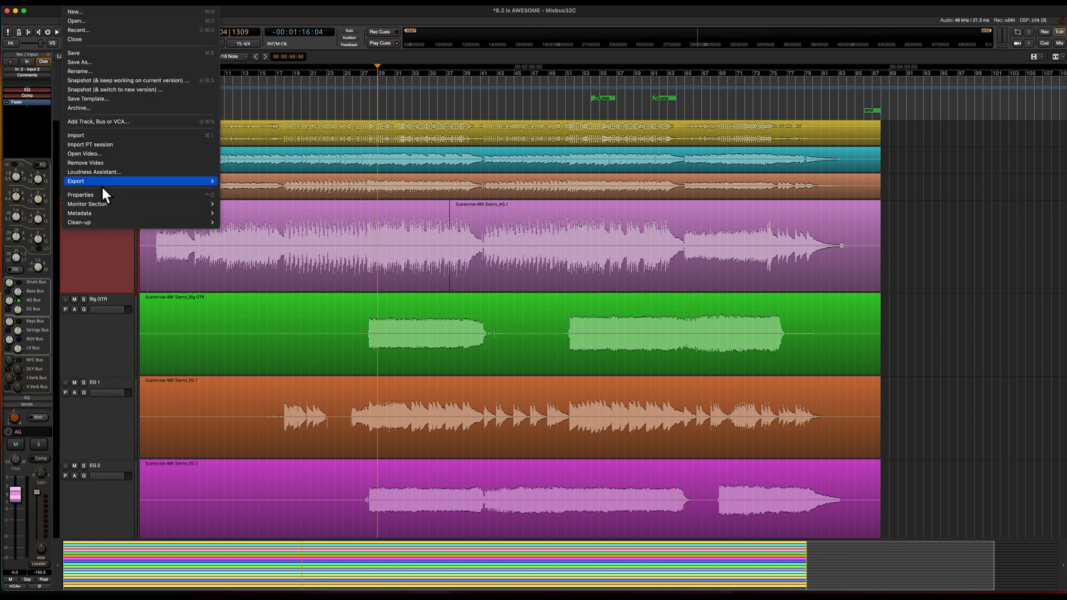
mouse_move(75, 181)
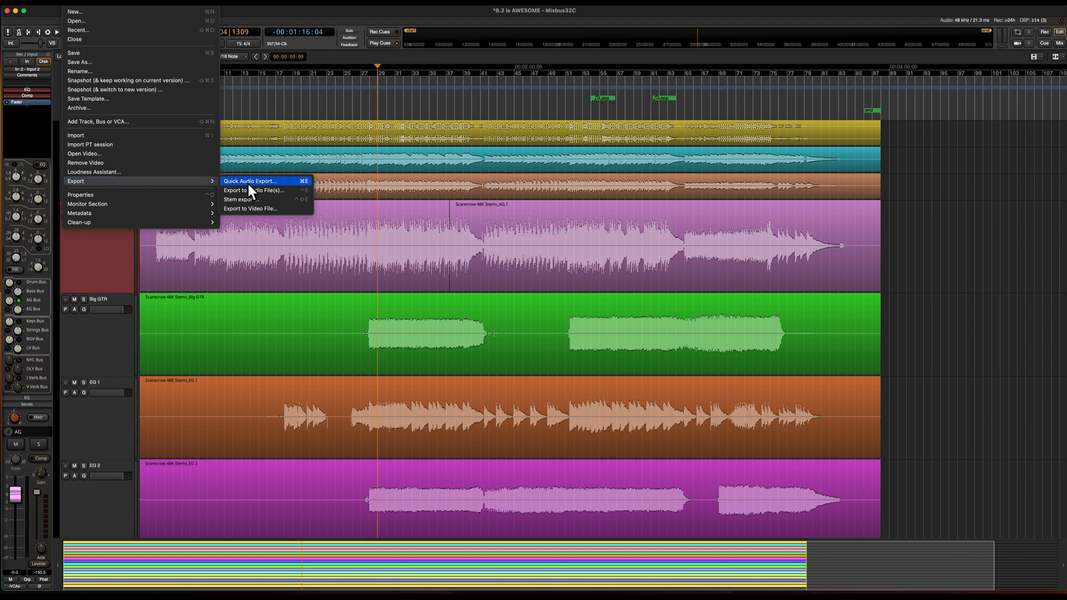
mouse_move(286, 189)
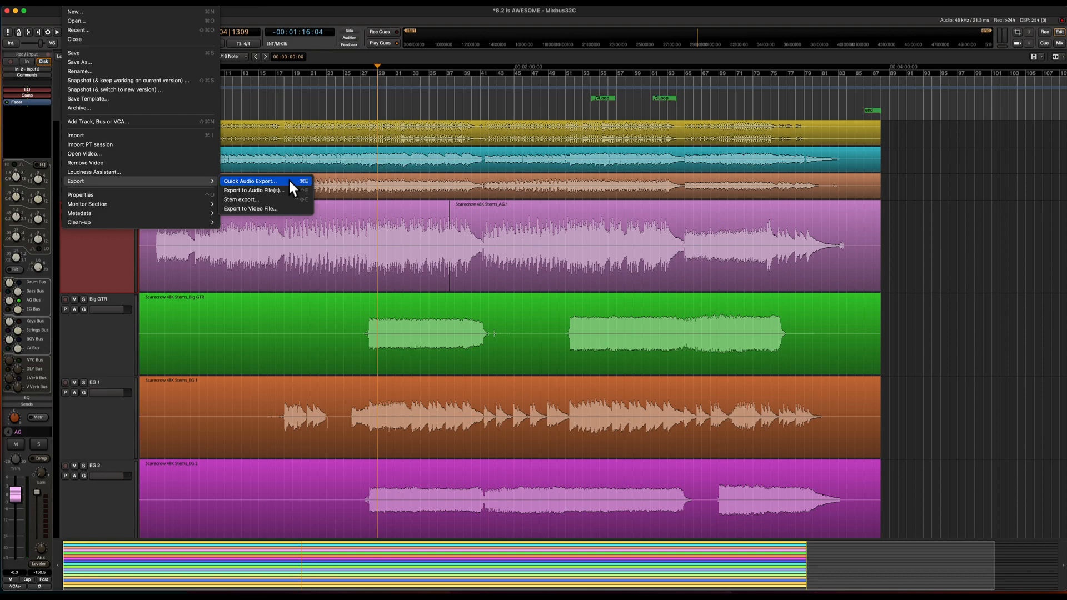
- Launch a Quick Audio Export of the session from the Session menu
click(250, 180)
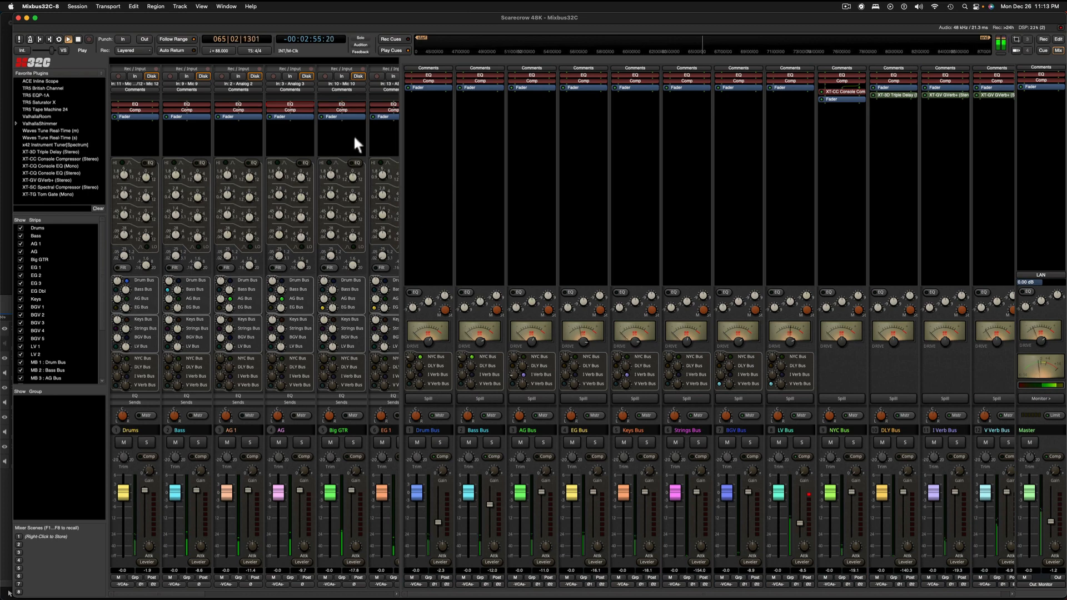
- Show the Big GTR strip's channel presets, from Acoustic Guitar to Thrilling Toms
right_click(341, 109)
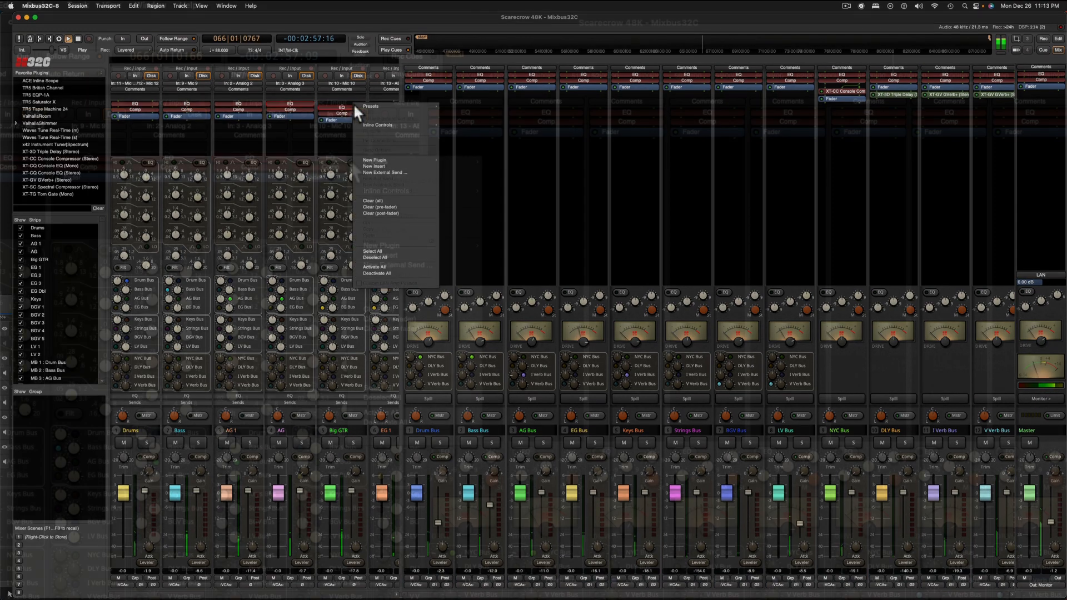
click(370, 162)
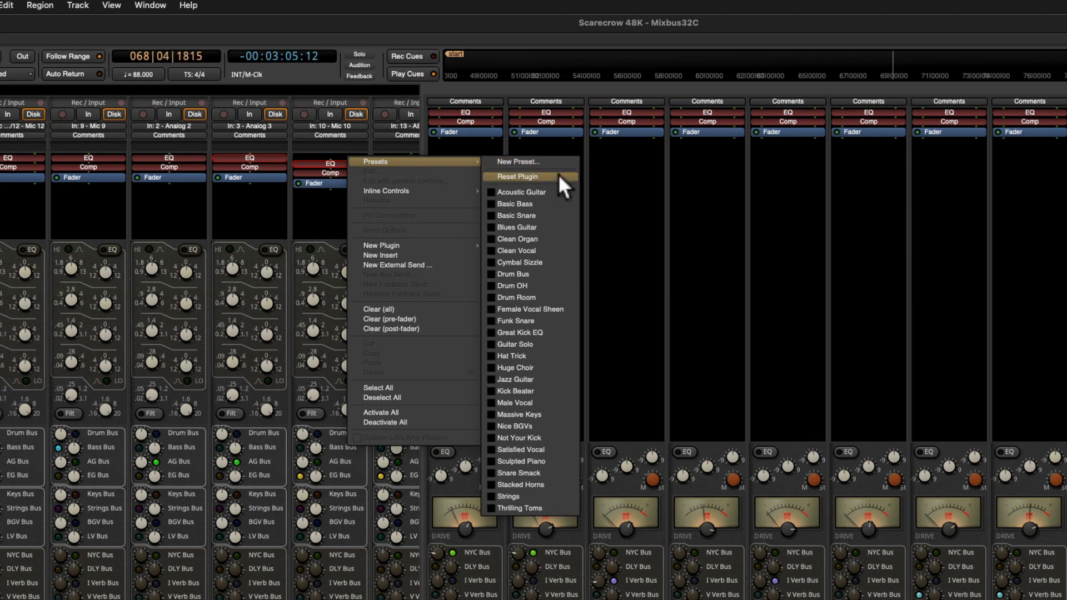
mouse_move(532, 205)
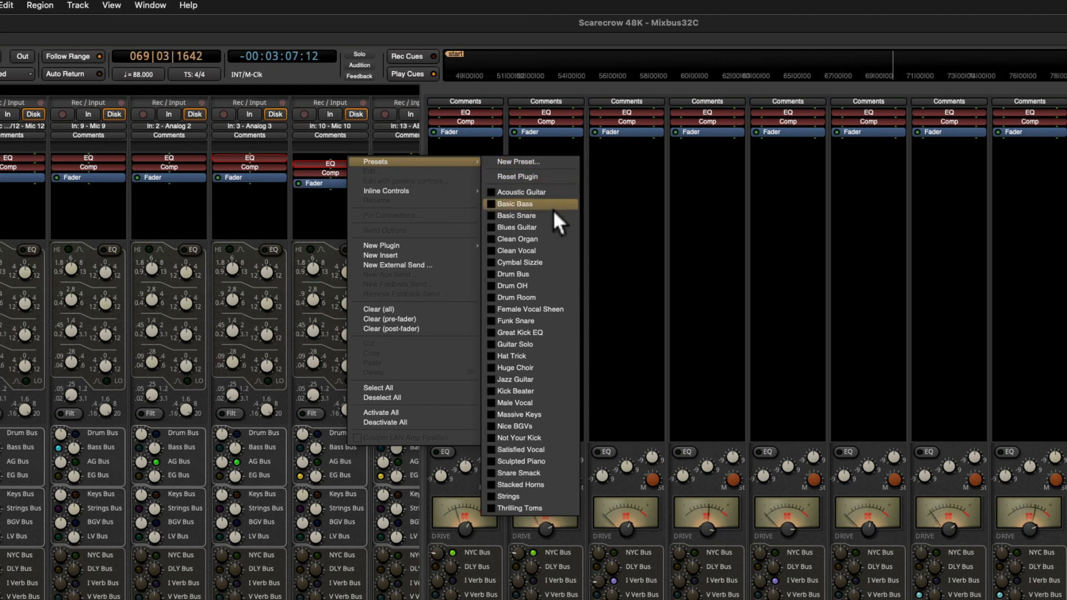